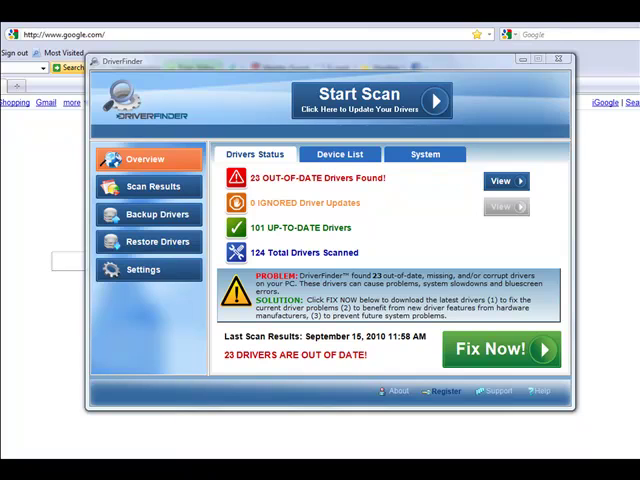
left_click(557, 59)
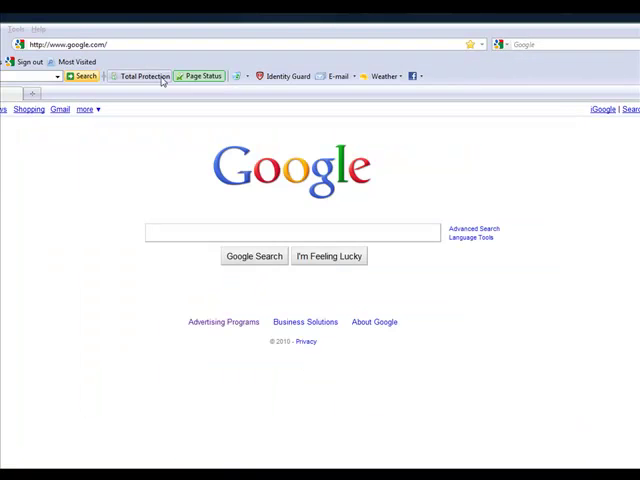
left_click(65, 44)
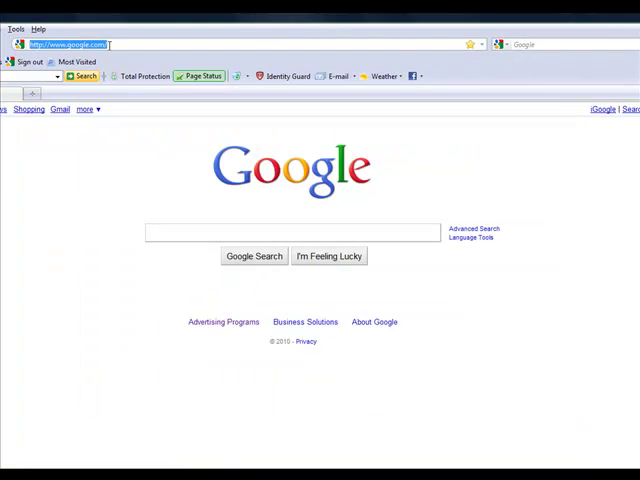
type("wwwa")
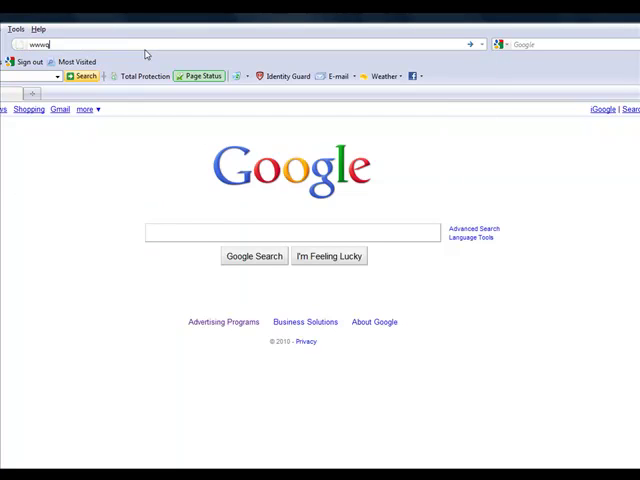
type("www.driverupdatersexposed.com/")
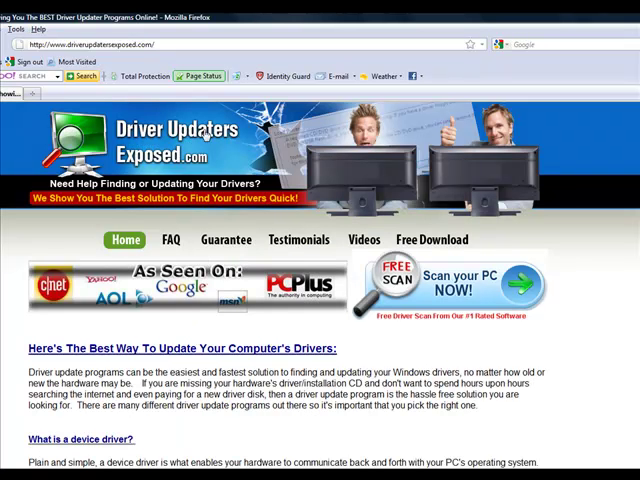
mouse_move(433, 226)
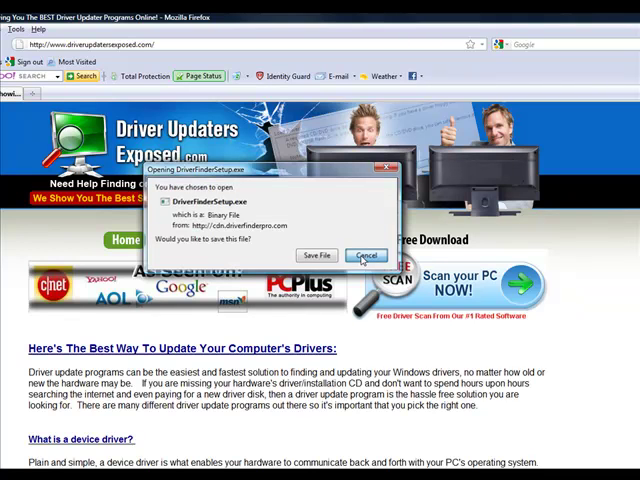
Cancel the DriverFinderSetup.exe download prompt
left_click(366, 254)
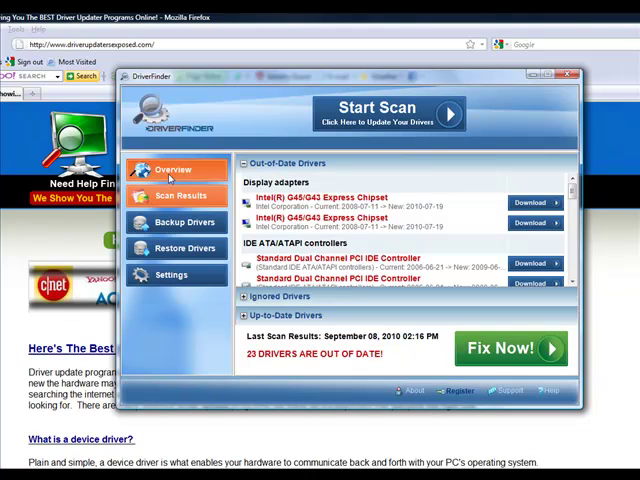
Start a new driver scan from the Overview page, yielding 23 out-of-date drivers
left_click(175, 169)
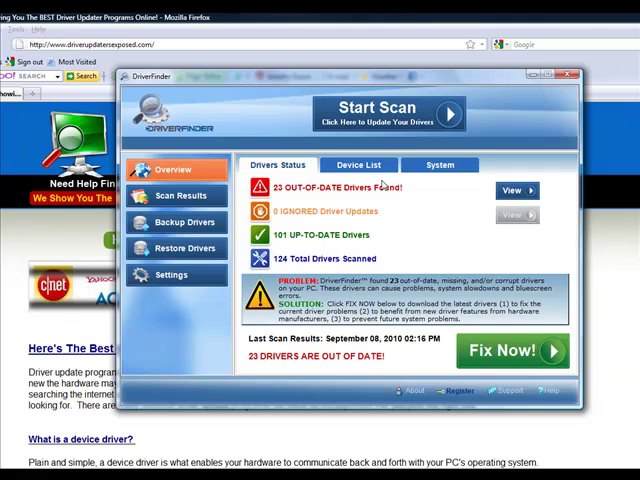
left_click(388, 112)
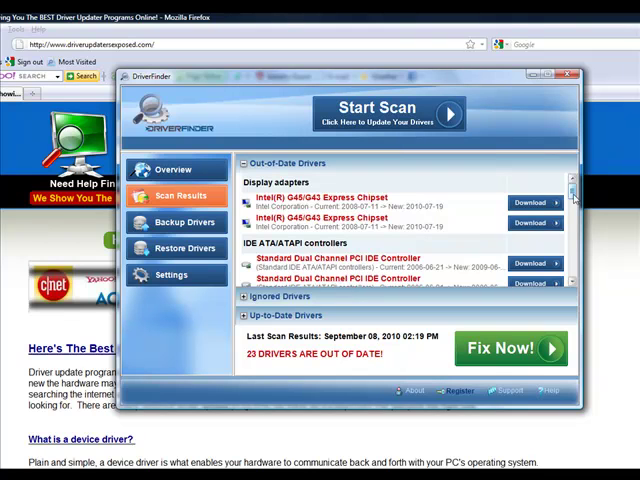
View the Overview scan summary, then return to the out-of-date drivers list
left_click(175, 169)
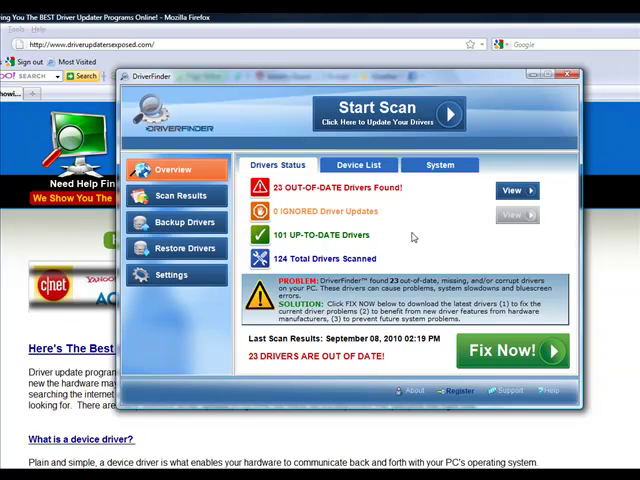
mouse_move(413, 237)
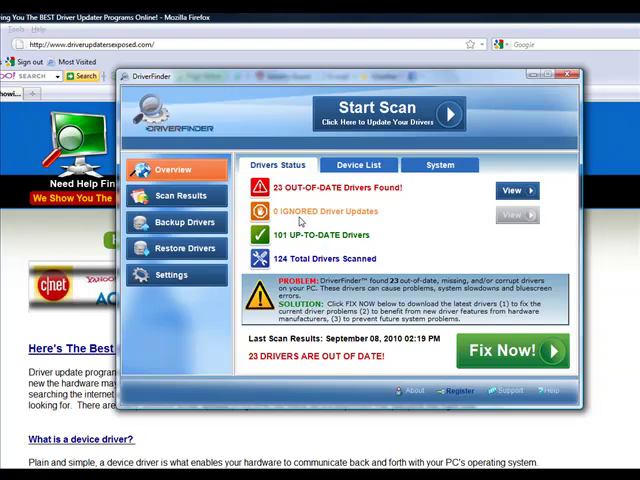
mouse_move(300, 223)
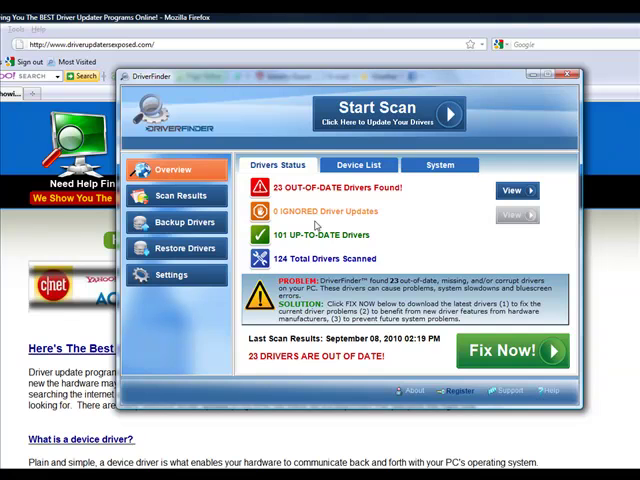
left_click(185, 195)
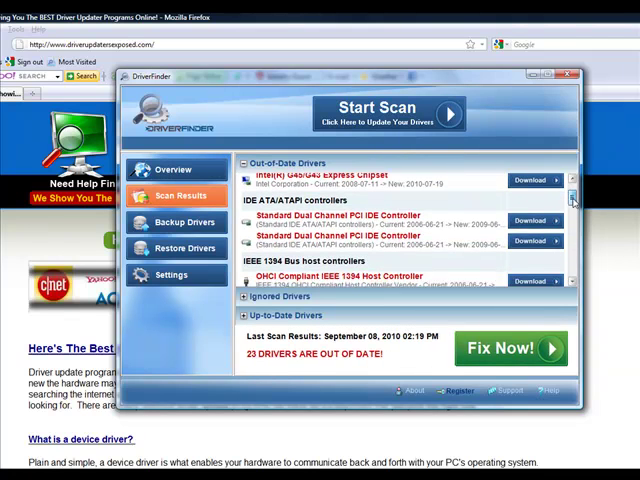
scroll("down", 3)
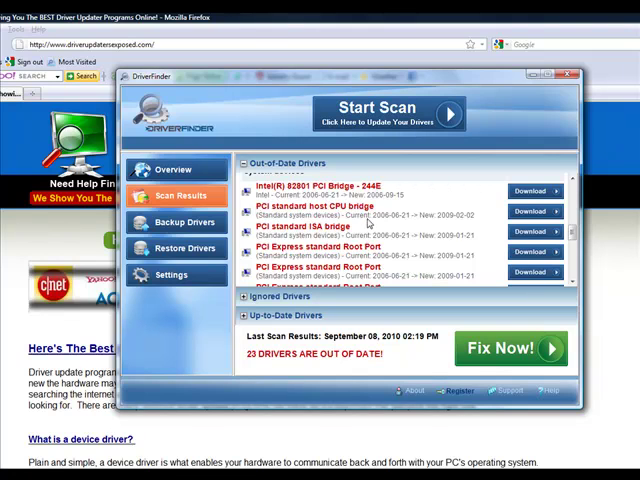
mouse_move(385, 224)
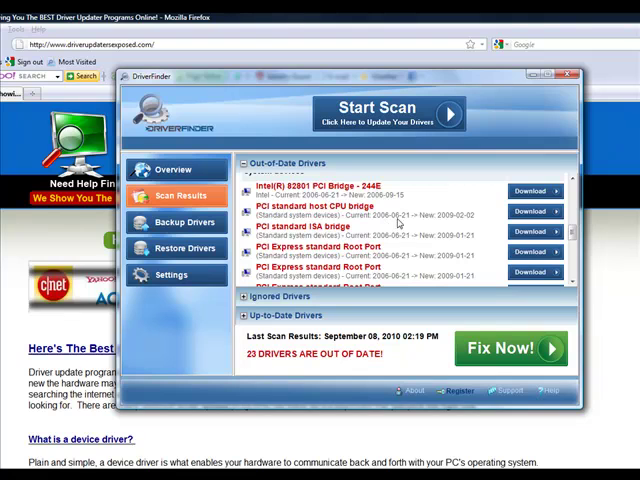
mouse_move(449, 222)
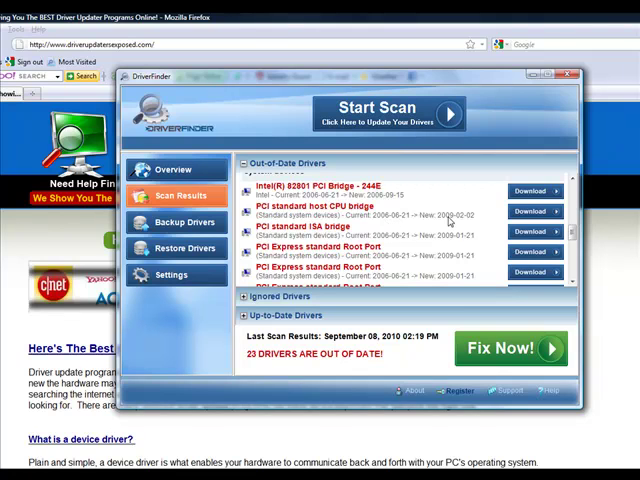
mouse_move(462, 222)
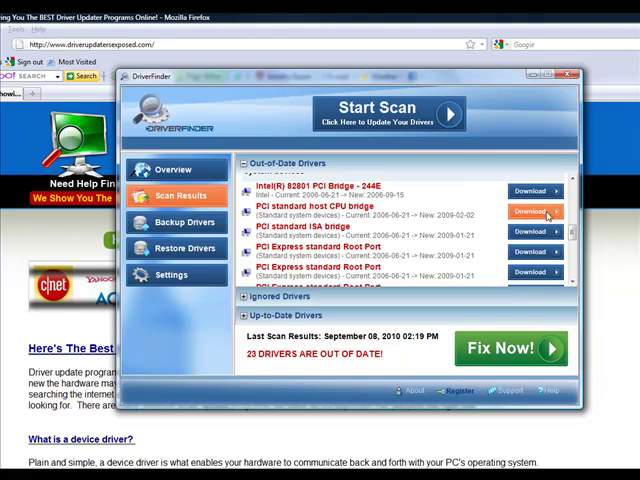
scroll("down", 3)
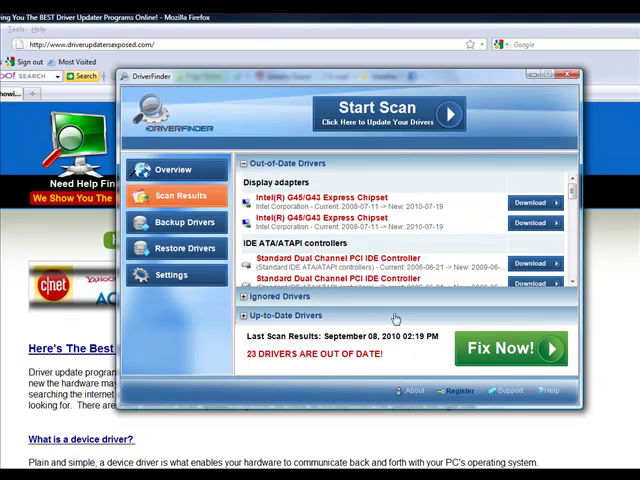
mouse_move(267, 361)
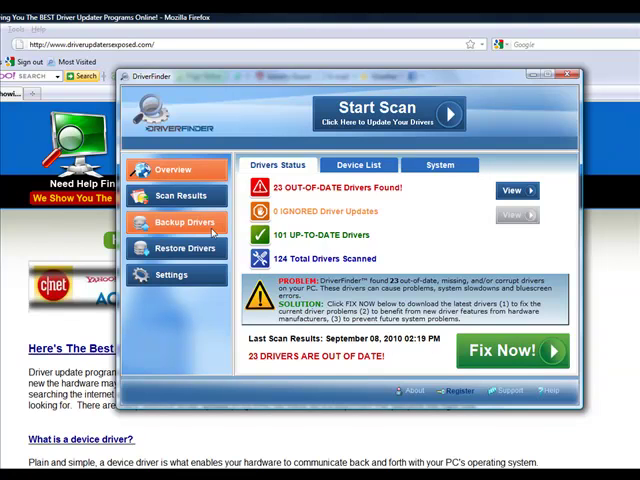
Show the Backup Drivers page listing the computer's devices
left_click(183, 221)
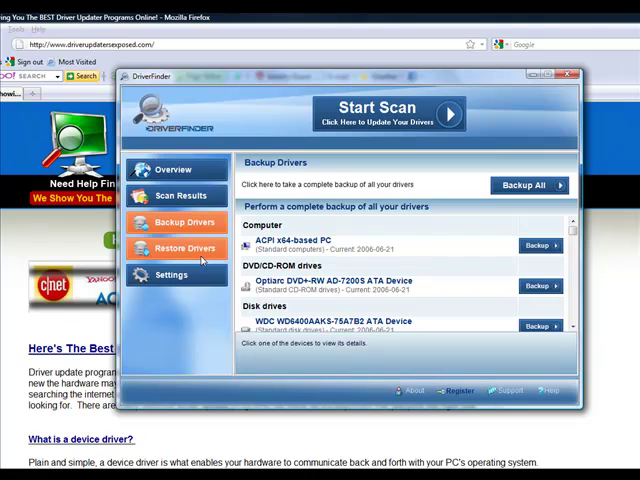
View the Restore Drivers page, then go back toward the Overview and leave DriverFinder
left_click(183, 248)
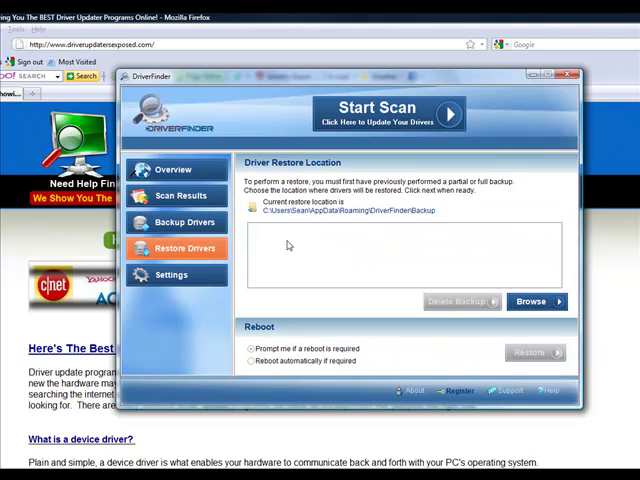
left_click(174, 169)
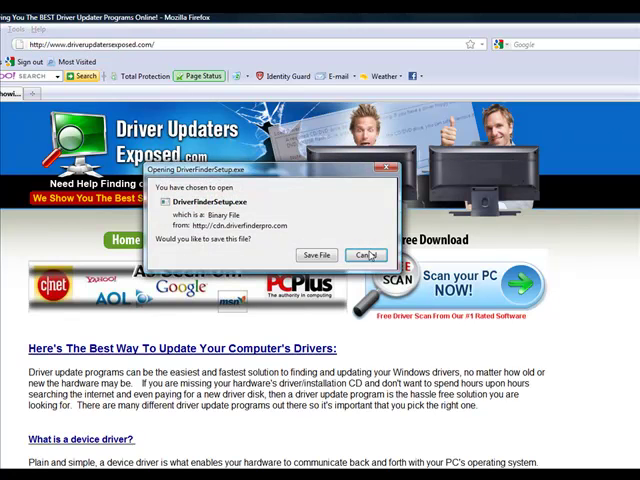
Cancel the DriverFinderSetup.exe download and minimize the reappearing DriverFinder window
left_click(365, 255)
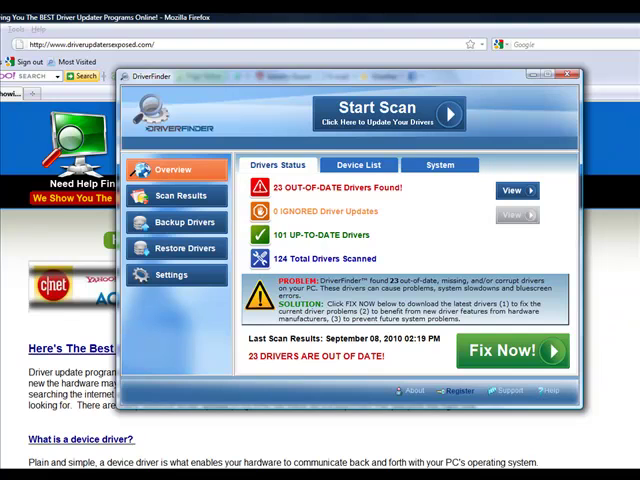
left_click(561, 75)
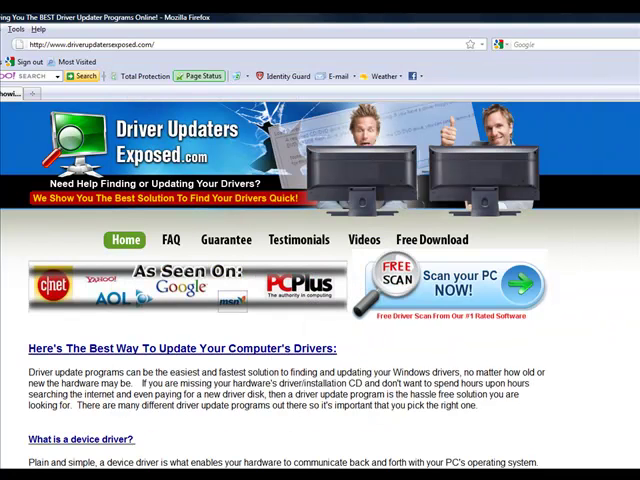